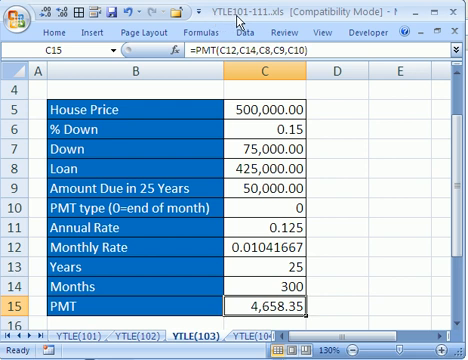
mouse_move(256, 322)
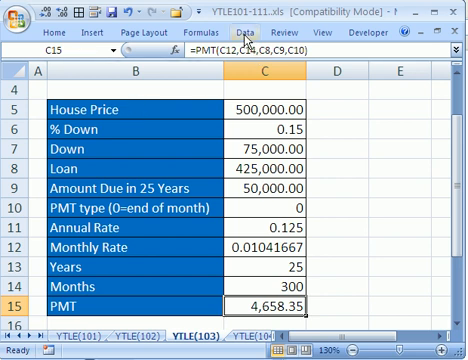
- Change the house price in C5 to 450,000 so PMT recalculates to 4,194.95
left_click(235, 34)
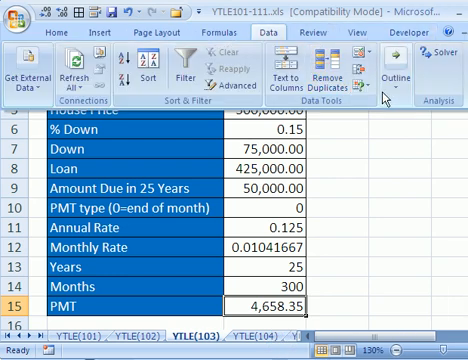
left_click(375, 73)
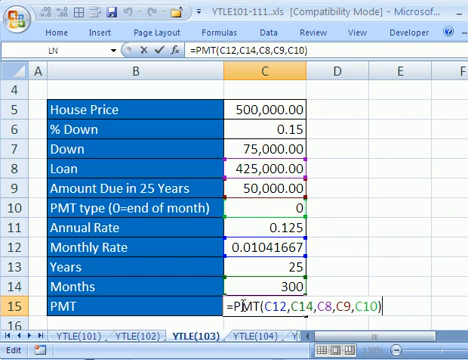
key("Return")
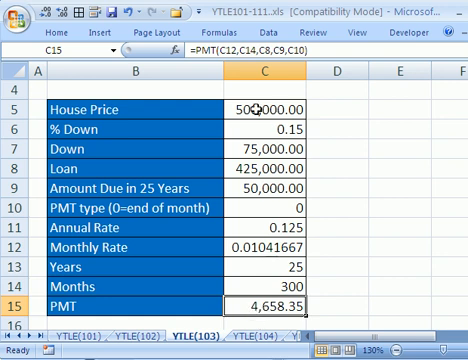
left_click(262, 107)
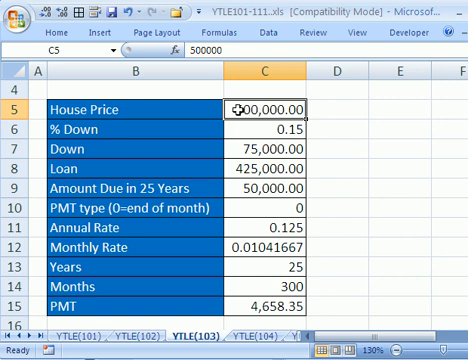
mouse_move(283, 103)
type("4")
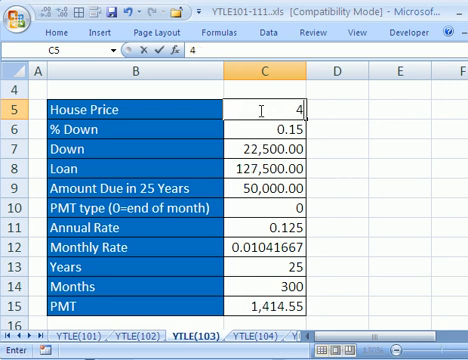
key("Return")
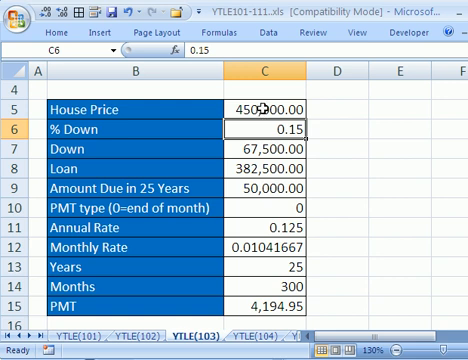
mouse_move(263, 128)
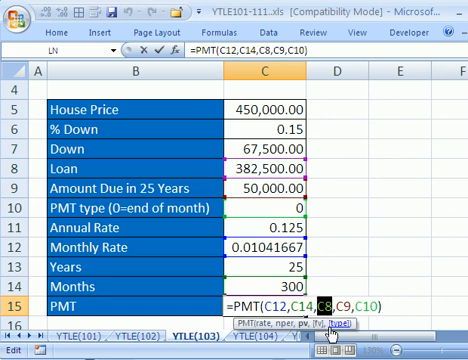
key("Return")
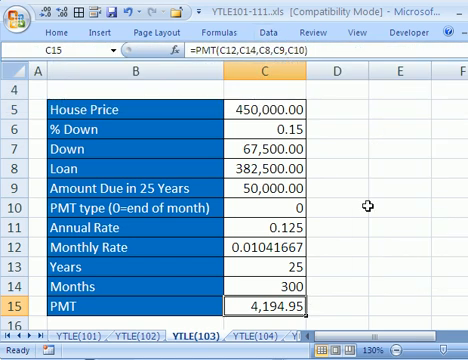
- Run Goal Seek to set the C15 payment to 3000
key("alt")
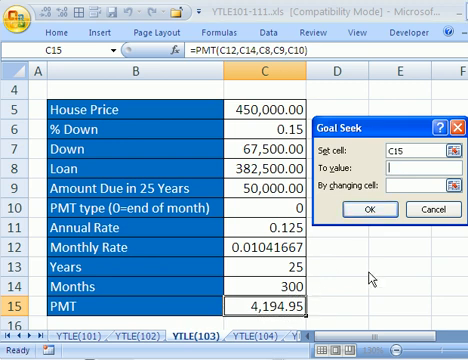
type("3000")
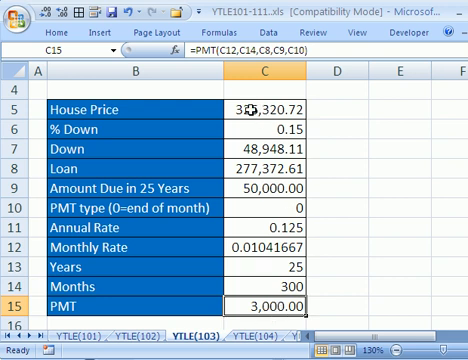
mouse_move(295, 208)
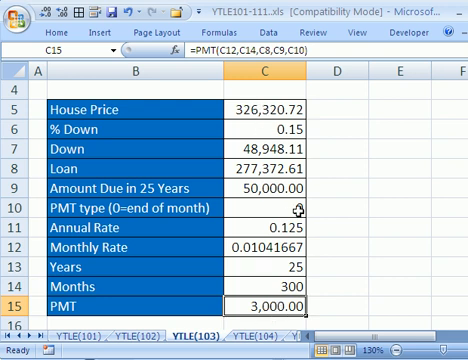